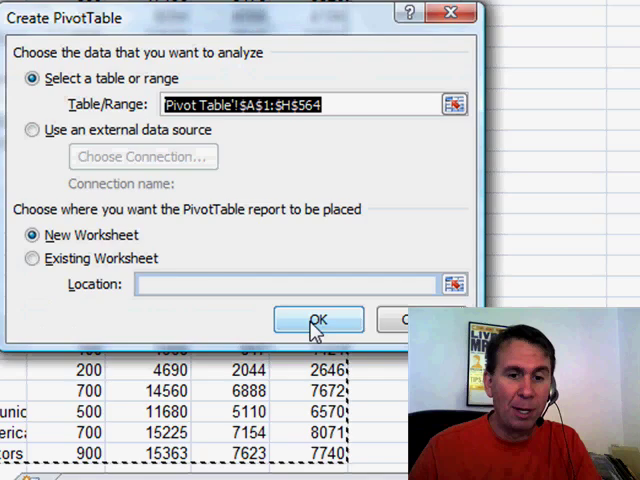
- Create the pivot table on a new sheet with Region rows and a revenue-type sum in the values
{"action": "left_click", "coordinate": [316, 320]}
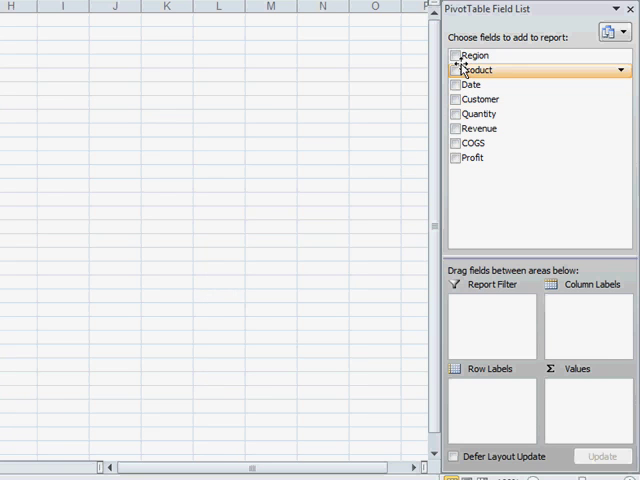
{"action": "left_click", "coordinate": [456, 56]}
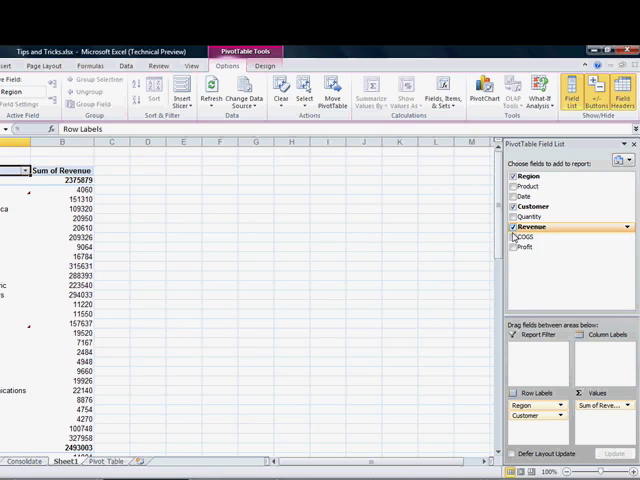
{"action": "left_click", "coordinate": [516, 246]}
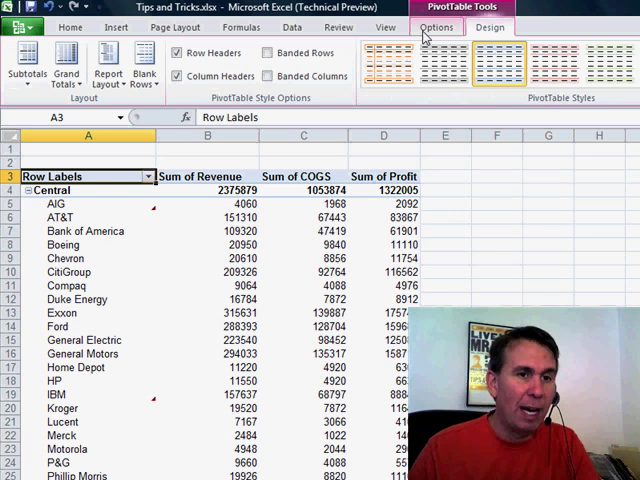
- Change the pivot table's Report Layout to Show in Outline Form
{"action": "left_click", "coordinate": [108, 64]}
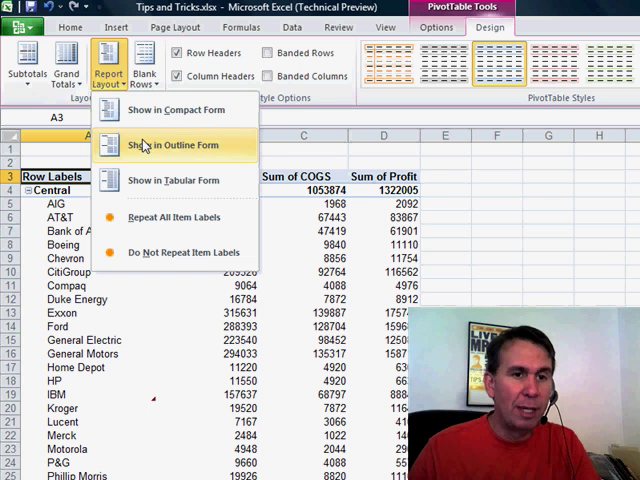
{"action": "left_click", "coordinate": [172, 144]}
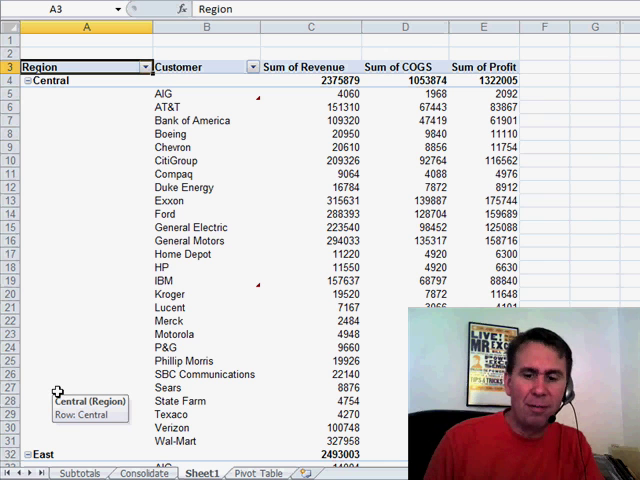
{"action": "left_click", "coordinate": [86, 108]}
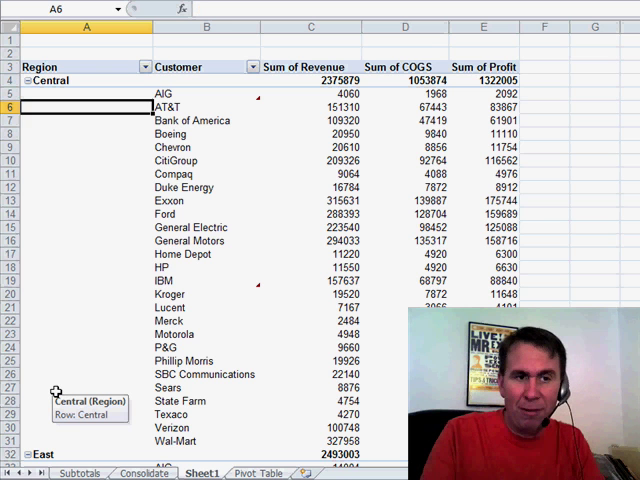
{"action": "left_click", "coordinate": [86, 160]}
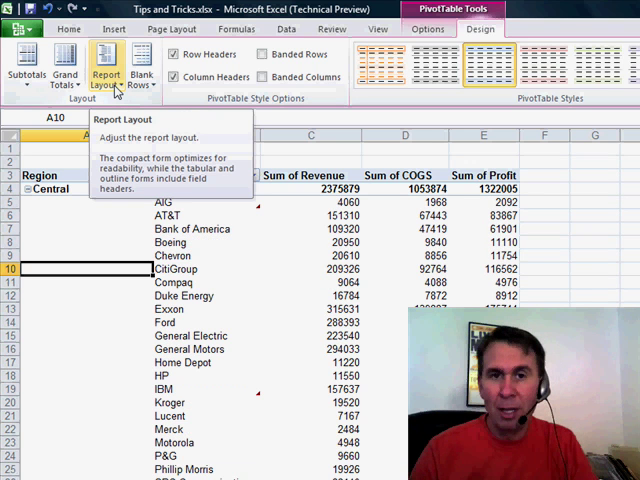
- Apply Repeat All Item Labels so each customer row shows its region in column A
{"action": "left_click", "coordinate": [106, 70]}
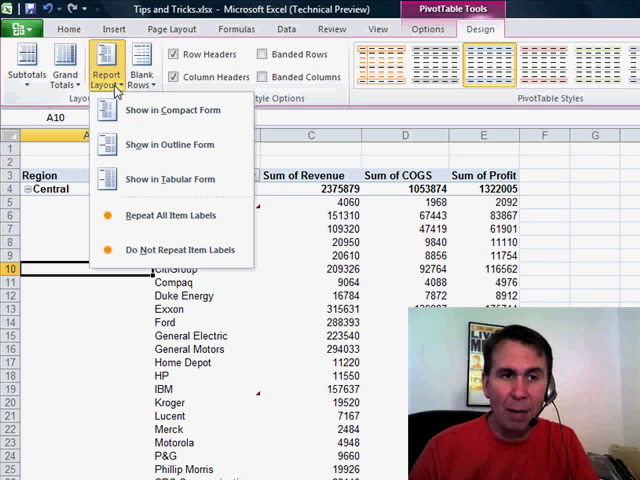
{"action": "mouse_move", "coordinate": [170, 110]}
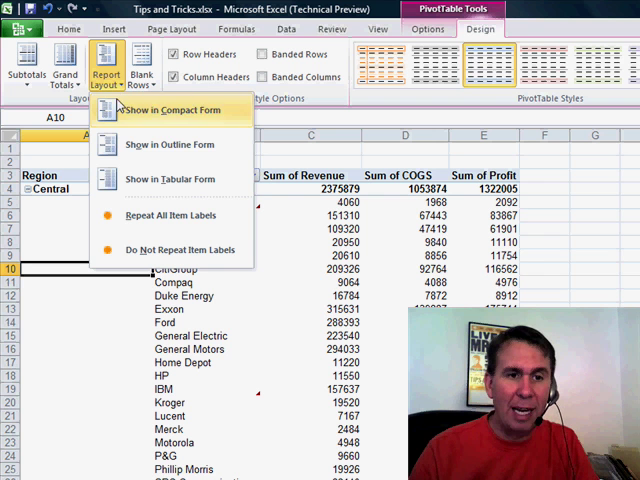
{"action": "mouse_move", "coordinate": [136, 222]}
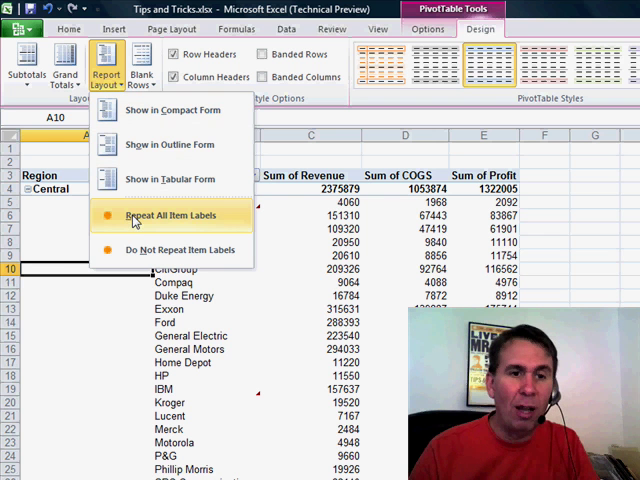
{"action": "left_click", "coordinate": [170, 216]}
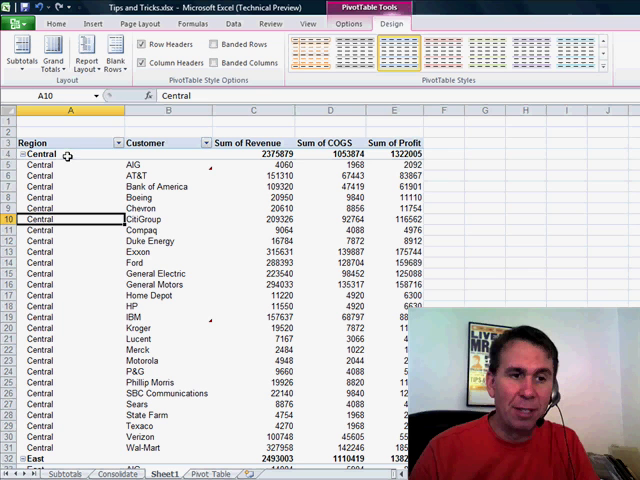